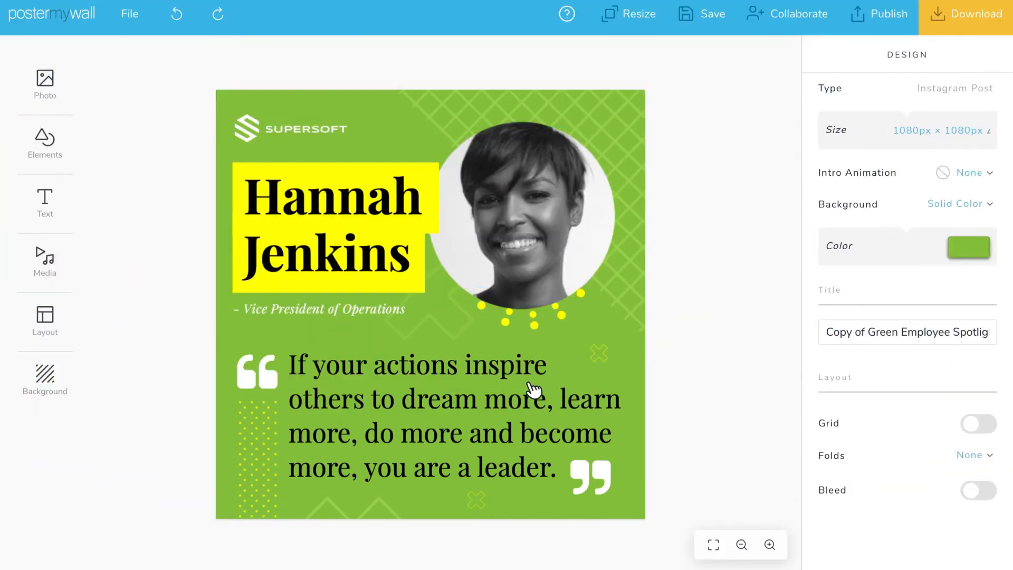
Switch the spotlight quote to a sans-serif font and open its text color picker.
{"action": "left_click", "coordinate": [452, 414]}
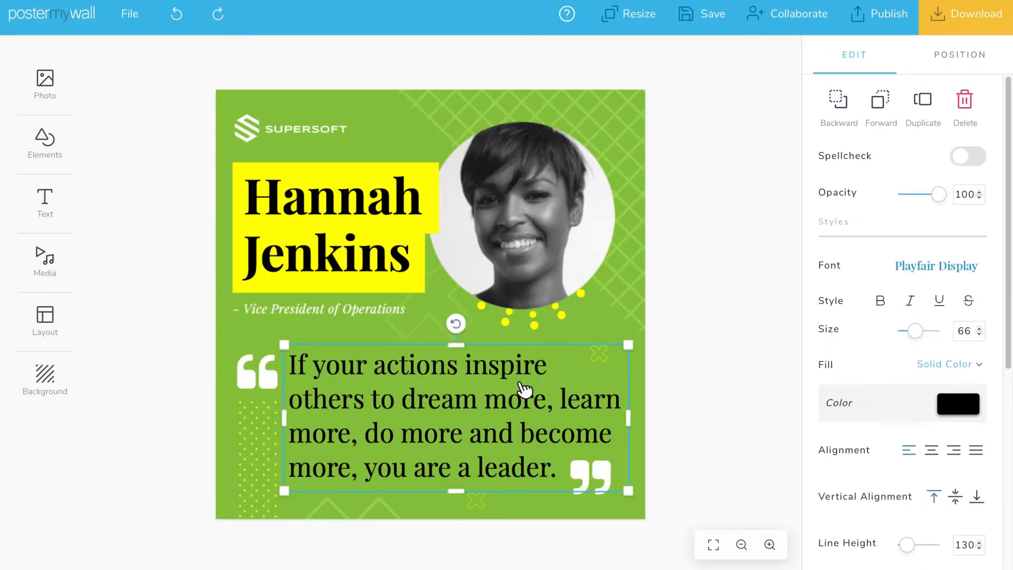
{"action": "left_click", "coordinate": [935, 265]}
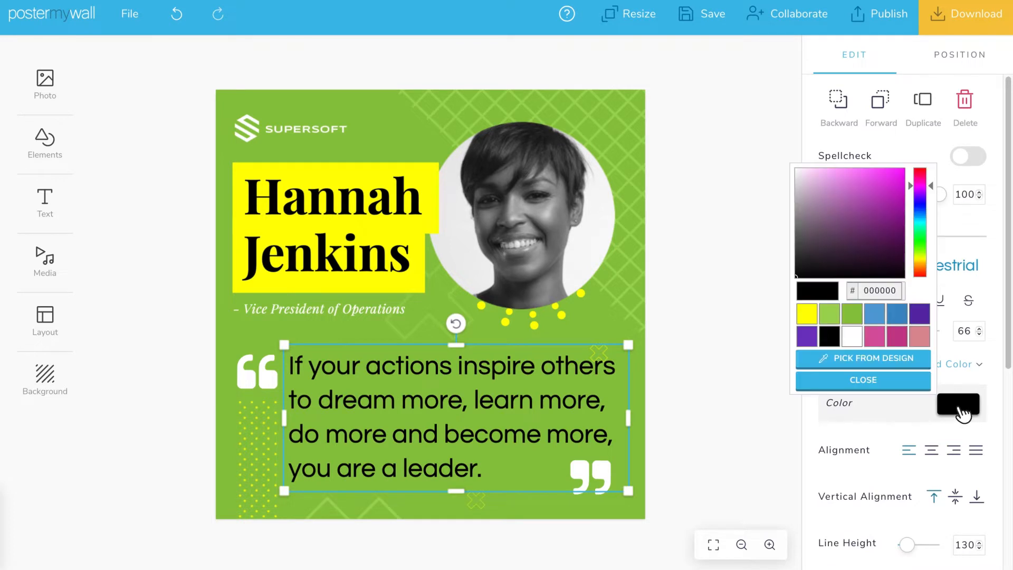
{"action": "left_click", "coordinate": [863, 380]}
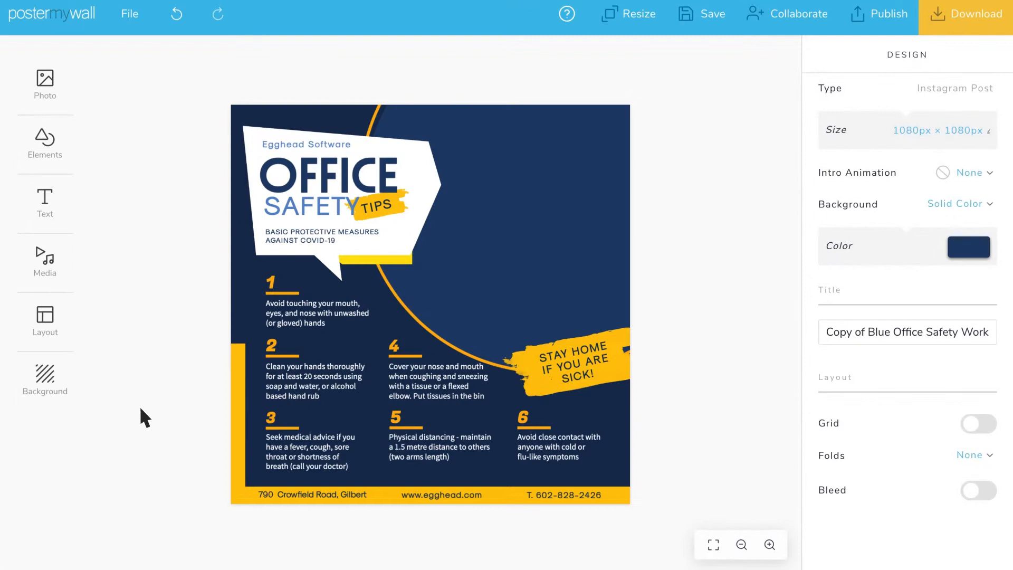
Search stock videos for 'office' through the Media menu's Add Stock Video option.
{"action": "left_click", "coordinate": [45, 84]}
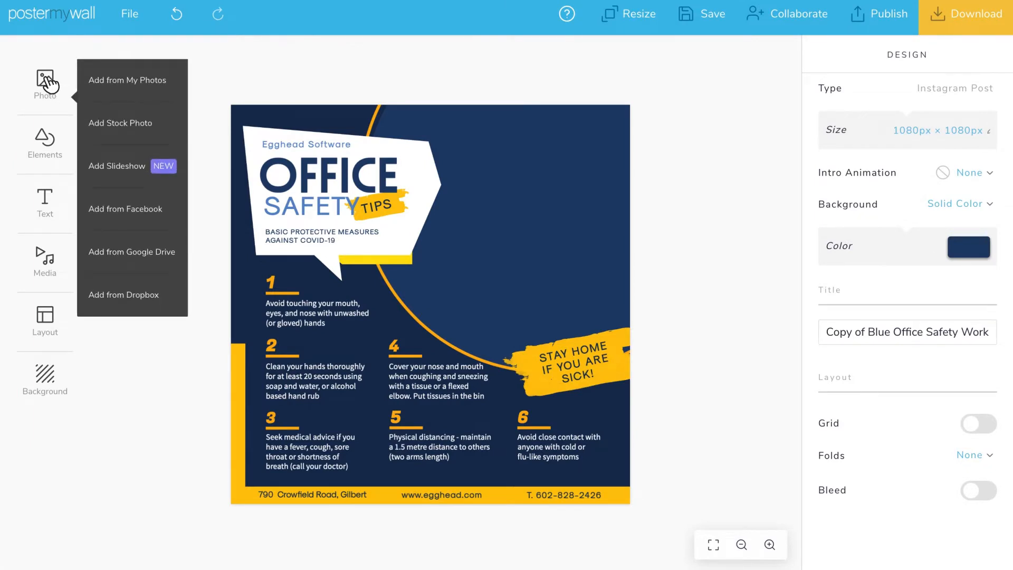
{"action": "left_click", "coordinate": [45, 262]}
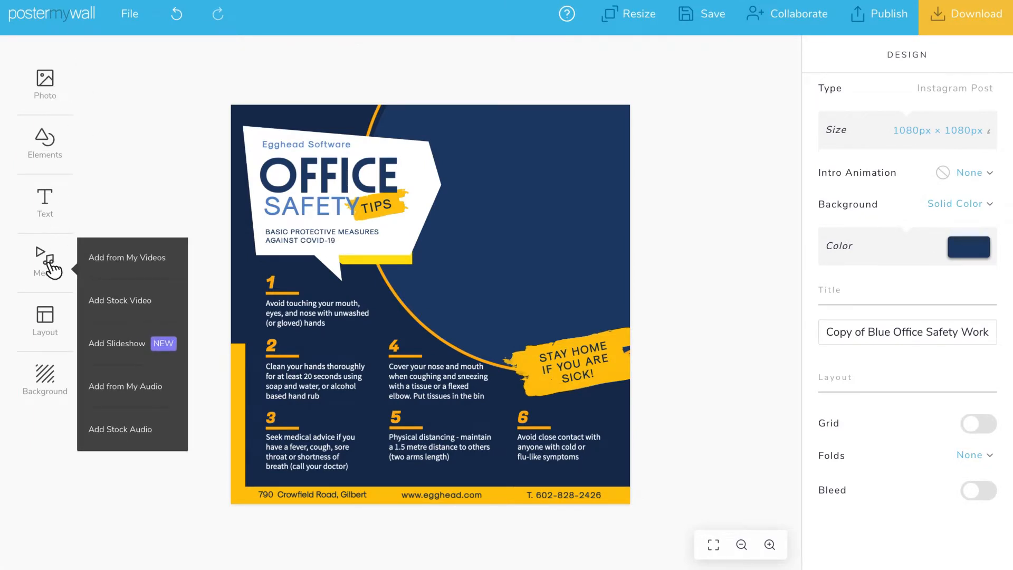
{"action": "left_click", "coordinate": [120, 300]}
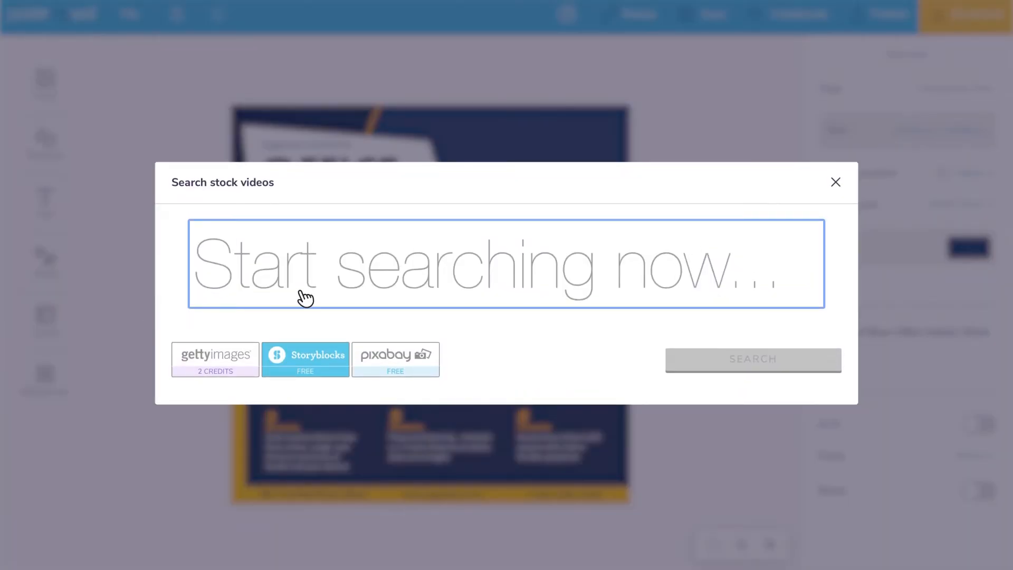
{"action": "type", "text": "office"}
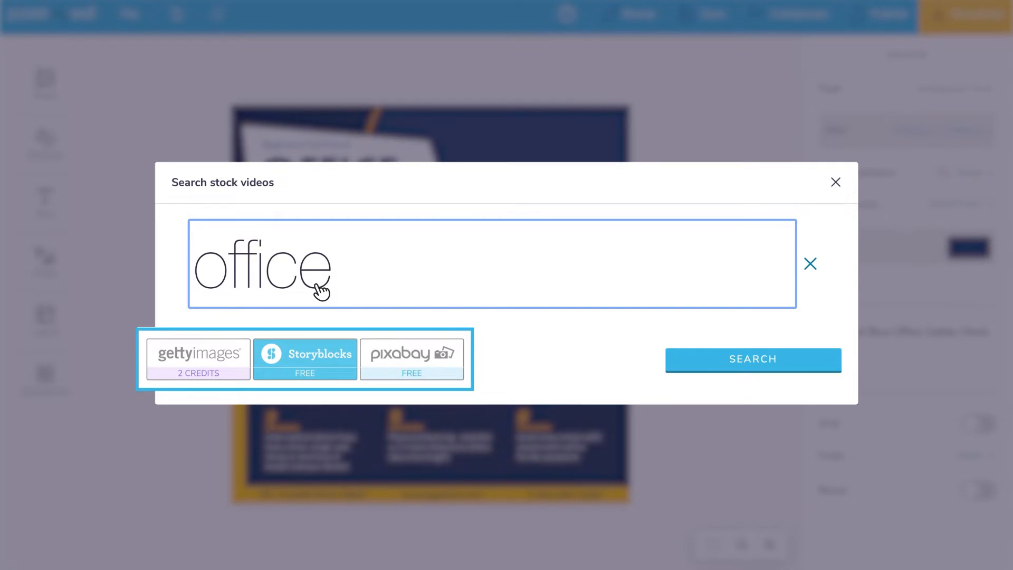
{"action": "left_click", "coordinate": [753, 359]}
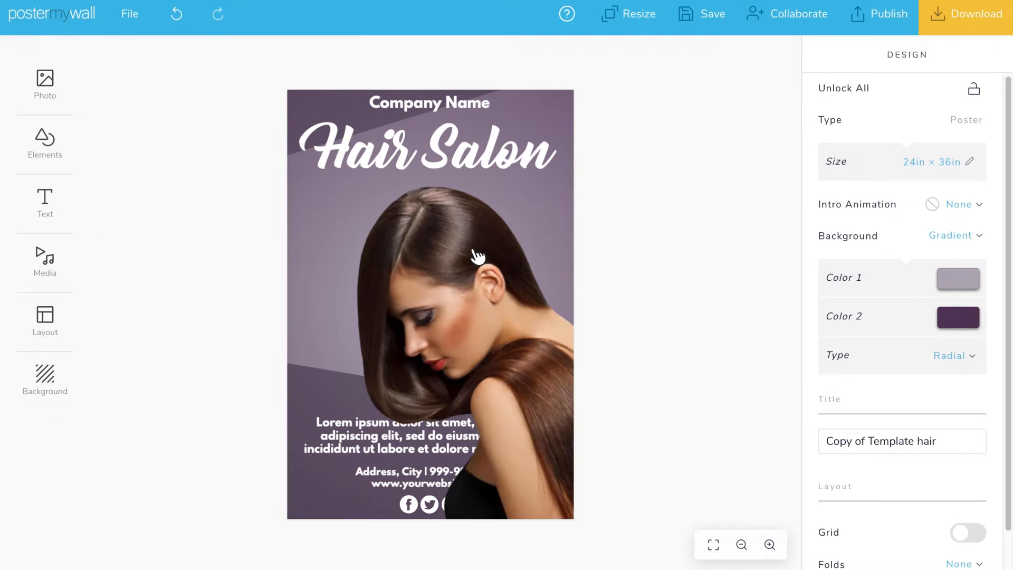
{"action": "left_click", "coordinate": [427, 149]}
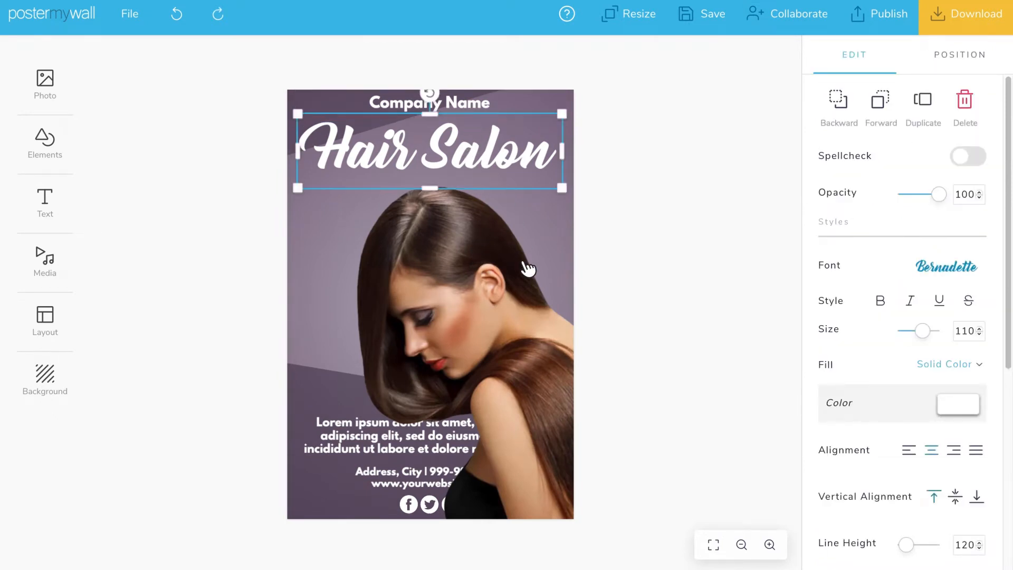
{"action": "left_click", "coordinate": [430, 435]}
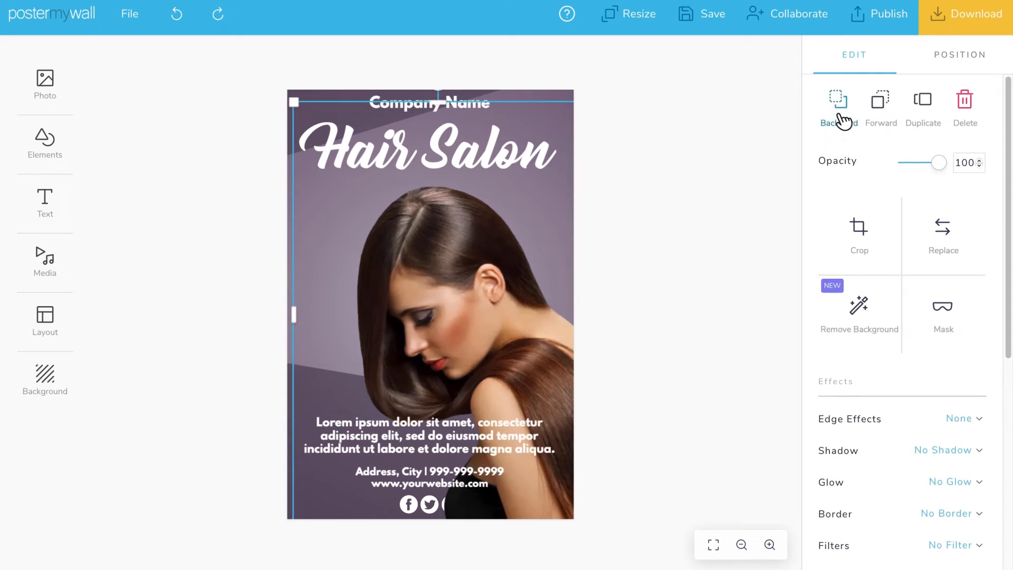
{"action": "left_click", "coordinate": [429, 149]}
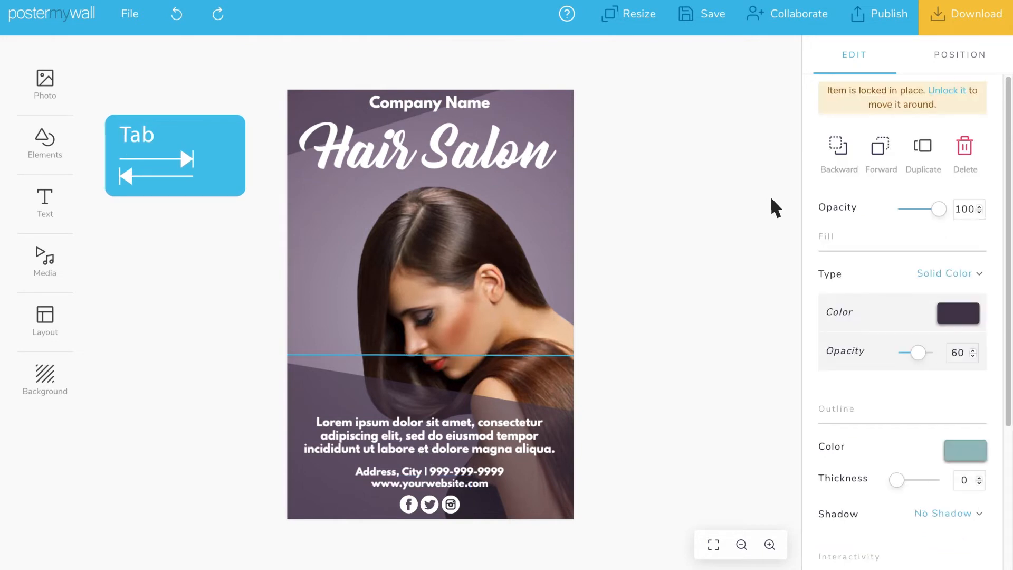
{"action": "right_click", "coordinate": [456, 317]}
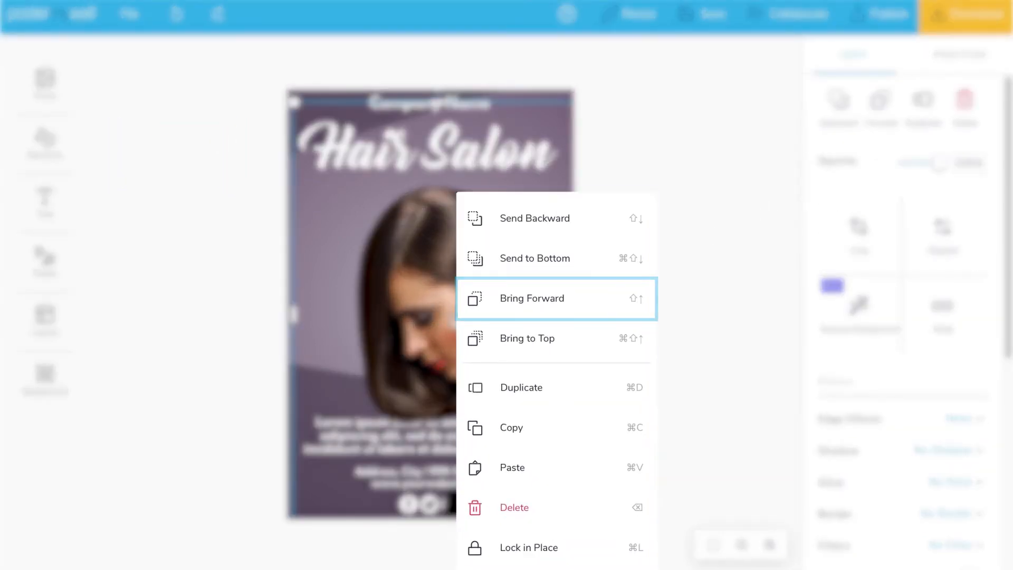
{"action": "mouse_move", "coordinate": [556, 218]}
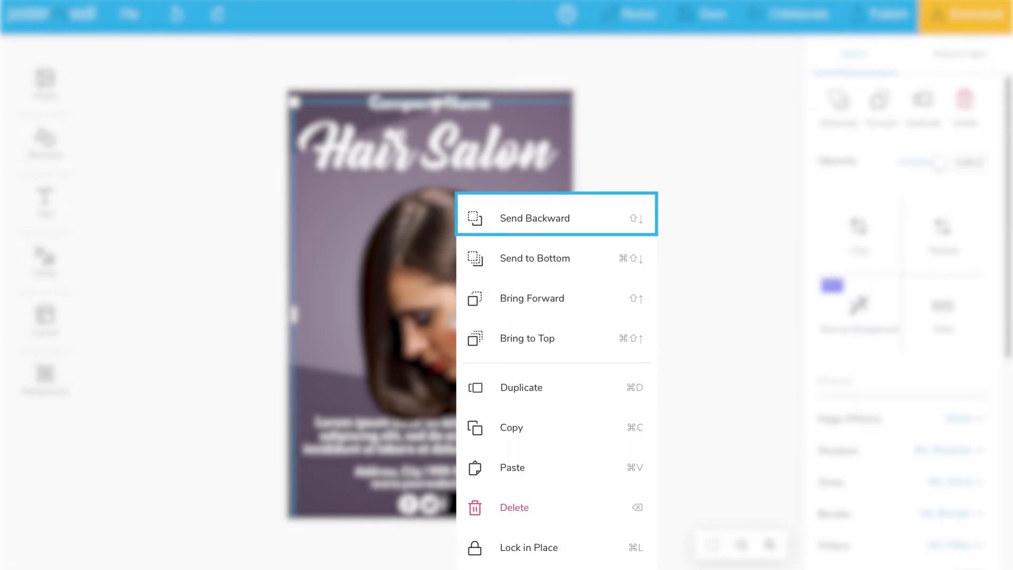
{"action": "left_click", "coordinate": [543, 349]}
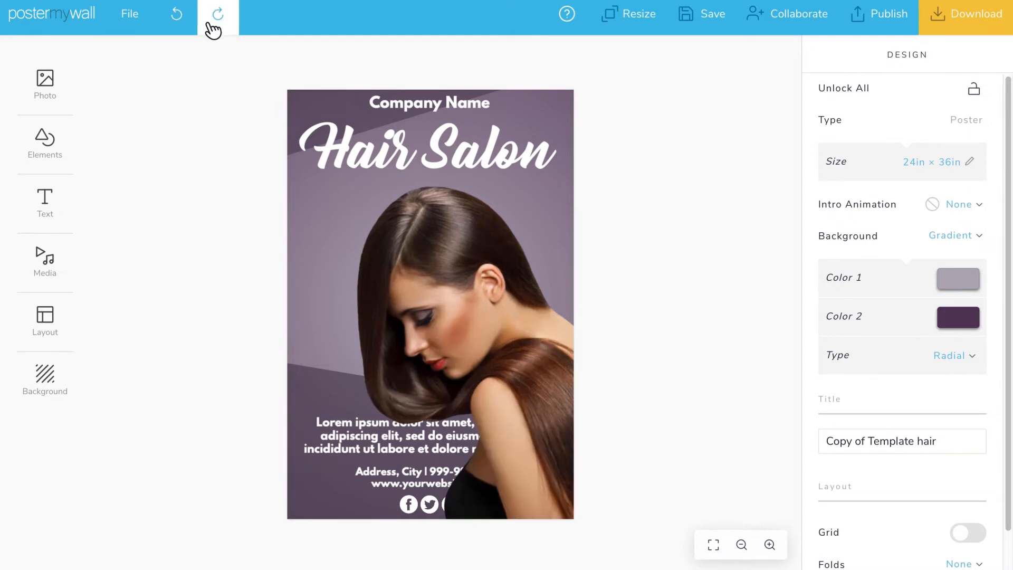
{"action": "left_click", "coordinate": [176, 14]}
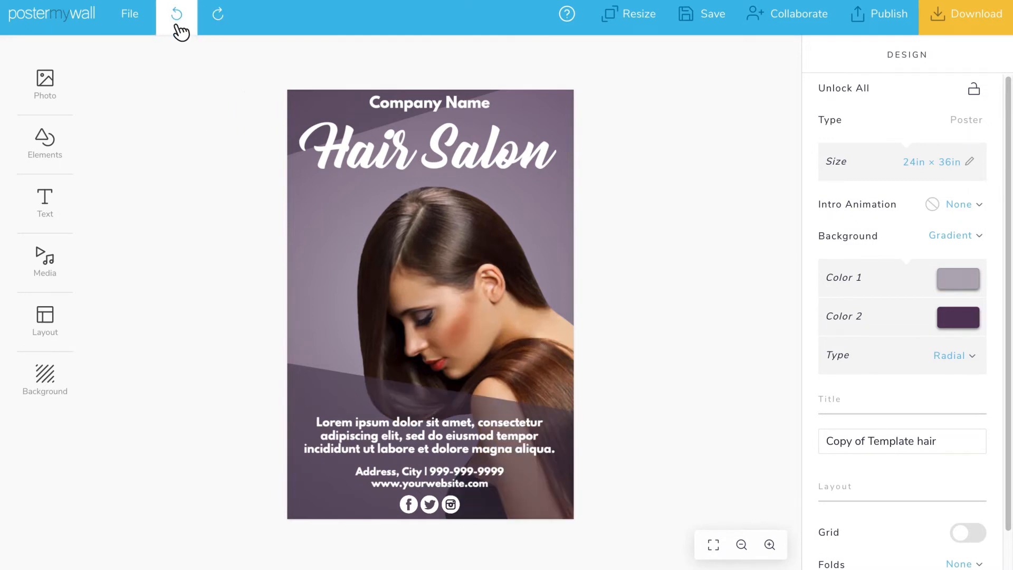
{"action": "left_click", "coordinate": [176, 14]}
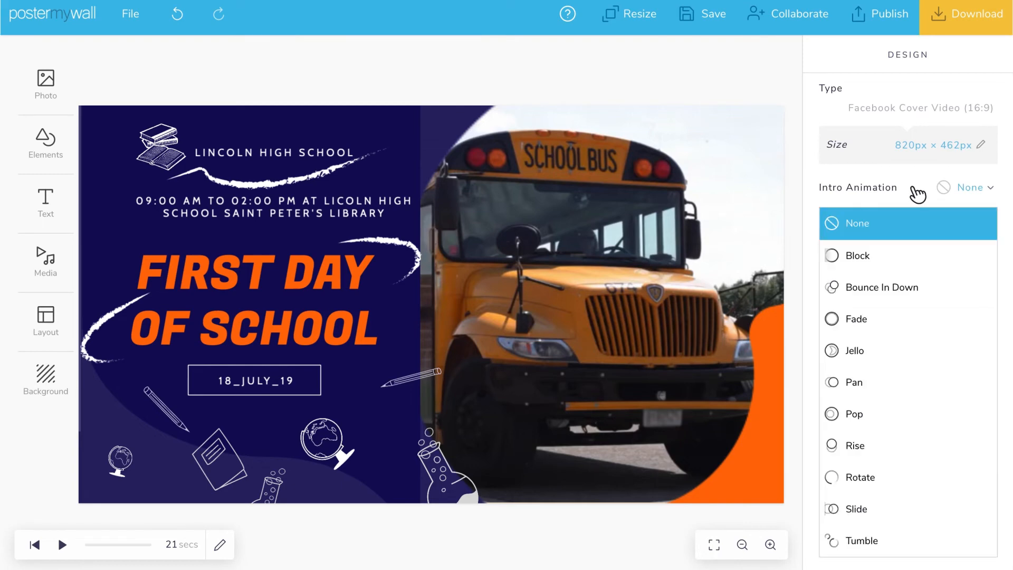
Open the Intro Animation dropdown for the First Day of School cover video.
{"action": "left_click", "coordinate": [855, 509]}
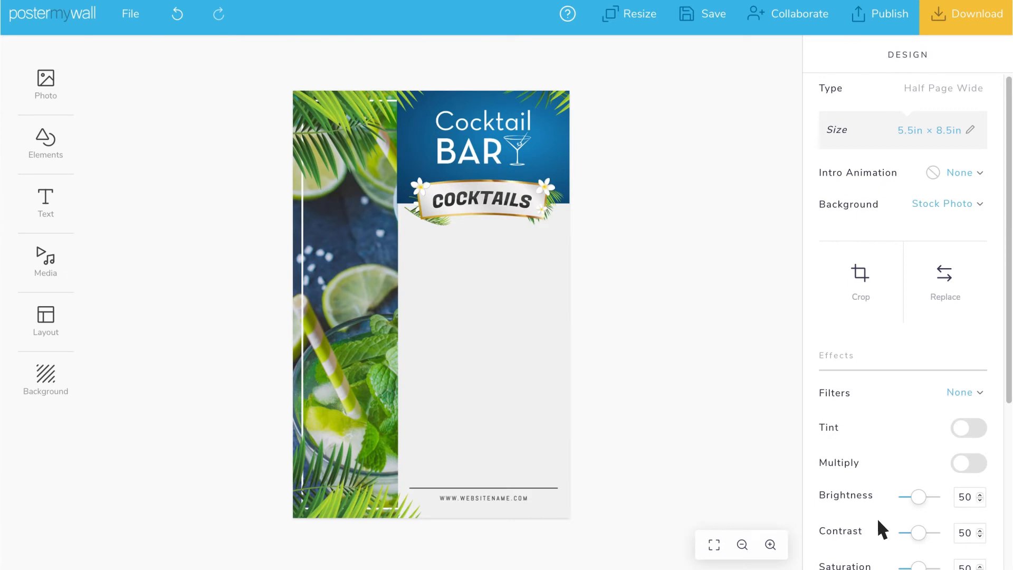
Add a Classic (Without Dots) six-cocktail price menu below the COCKTAILS banner.
{"action": "left_click", "coordinate": [45, 323]}
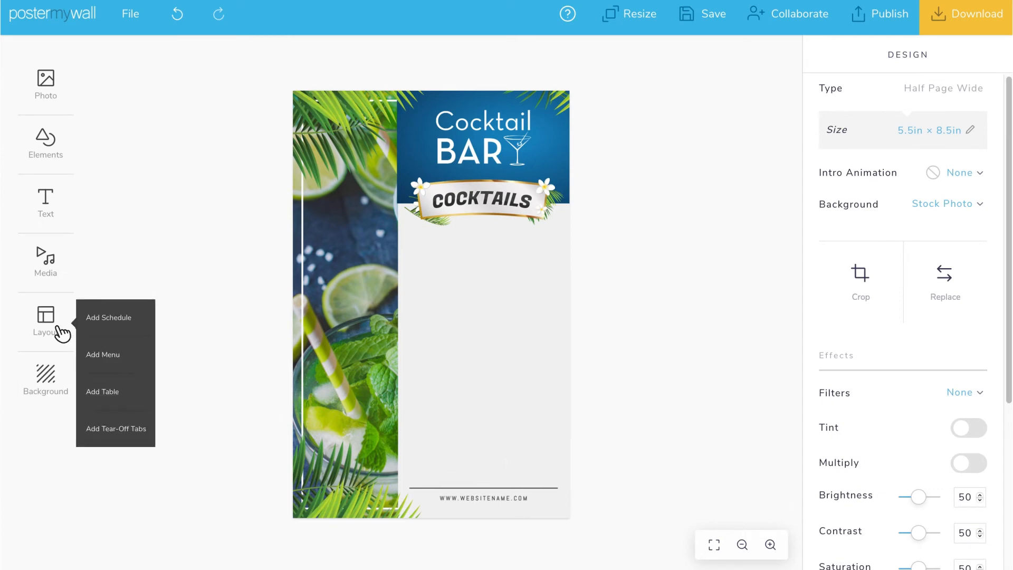
{"action": "left_click", "coordinate": [102, 354]}
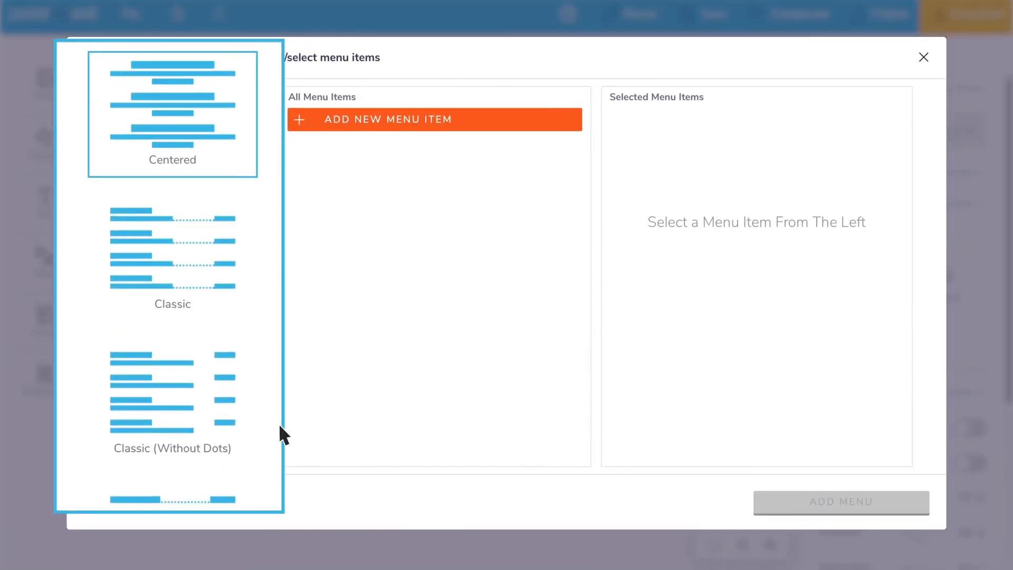
{"action": "left_click", "coordinate": [388, 118]}
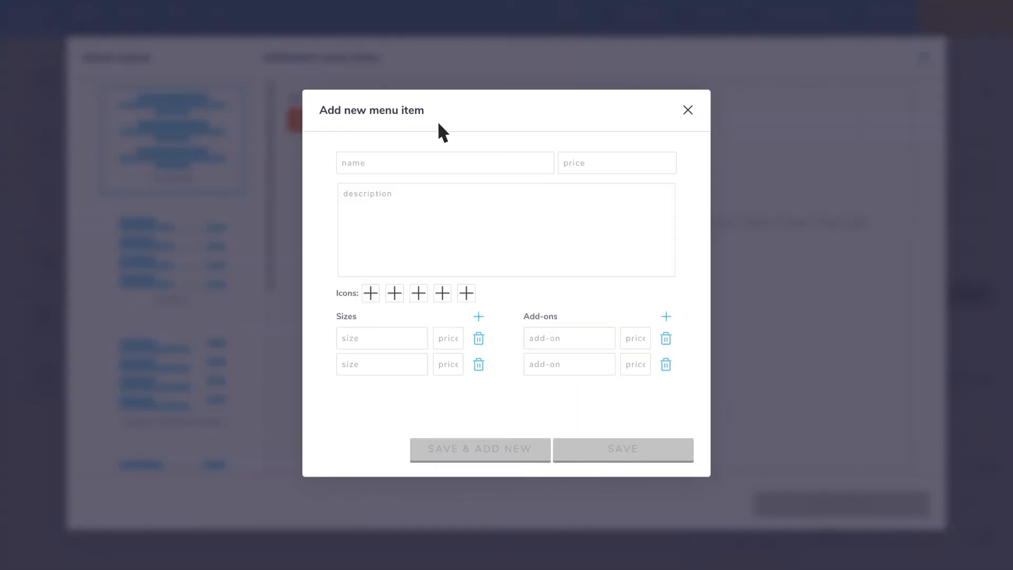
{"action": "left_click", "coordinate": [688, 110]}
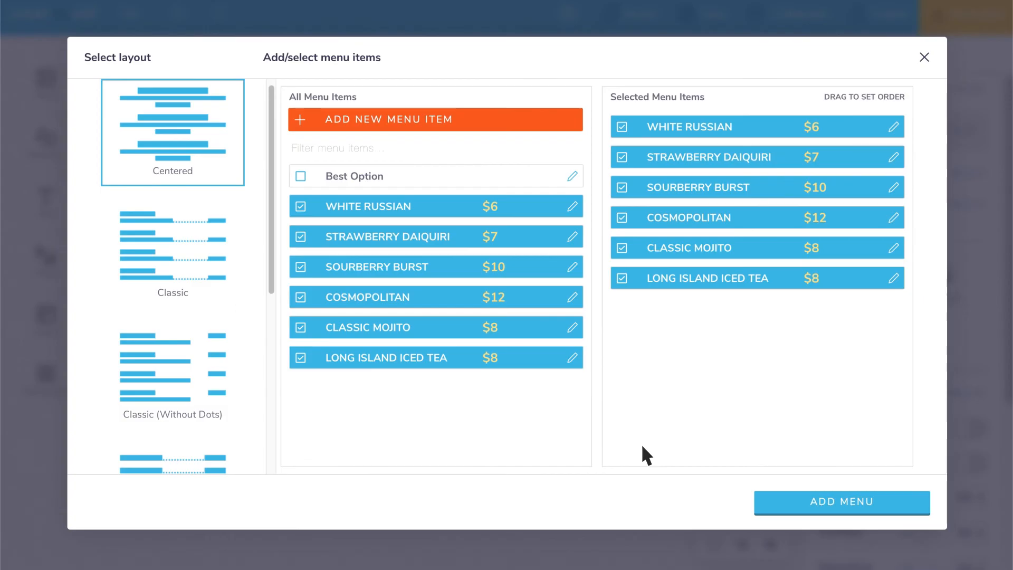
{"action": "left_click", "coordinate": [172, 375]}
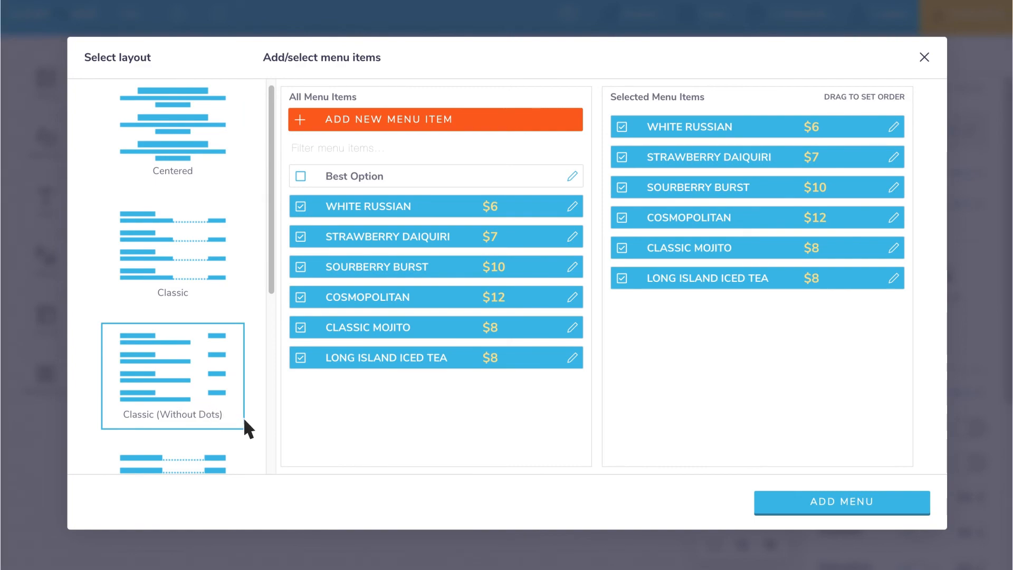
{"action": "left_click", "coordinate": [841, 502]}
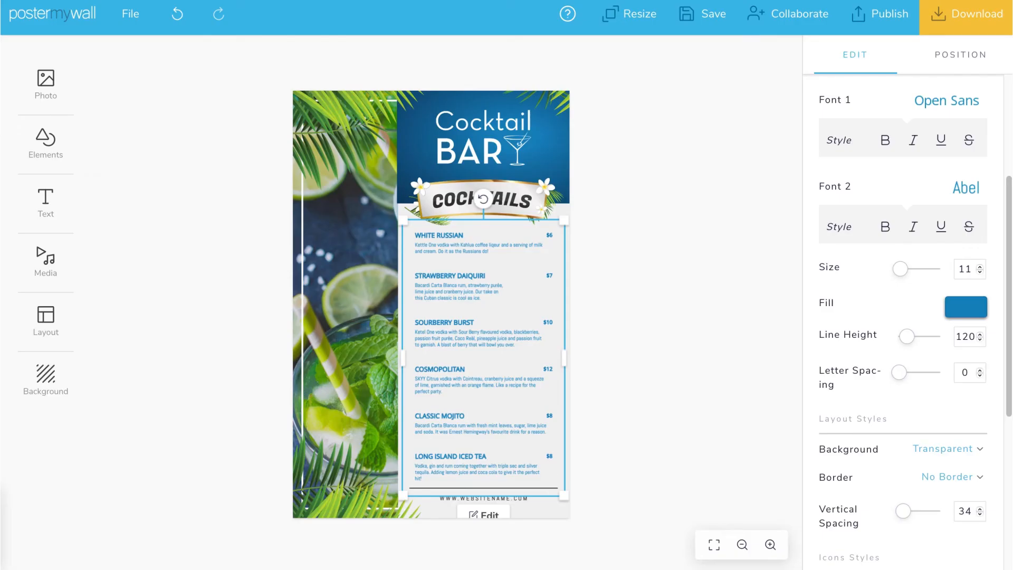